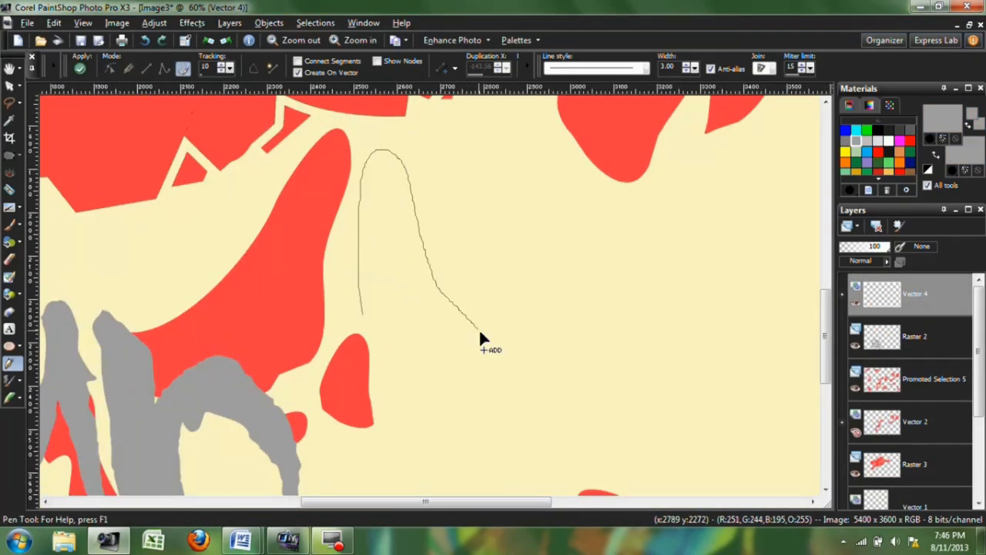
Step: Draw a thin curved freehand outline on the cream area among the camo shapes
left_click(356, 40)
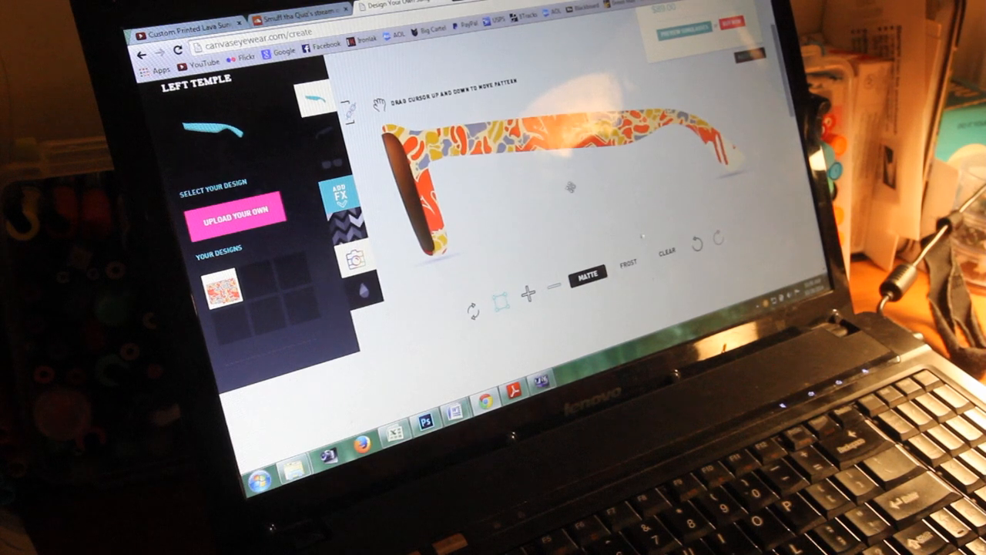
Step: Show the full preview of the finished patterned sunglasses
left_click(696, 34)
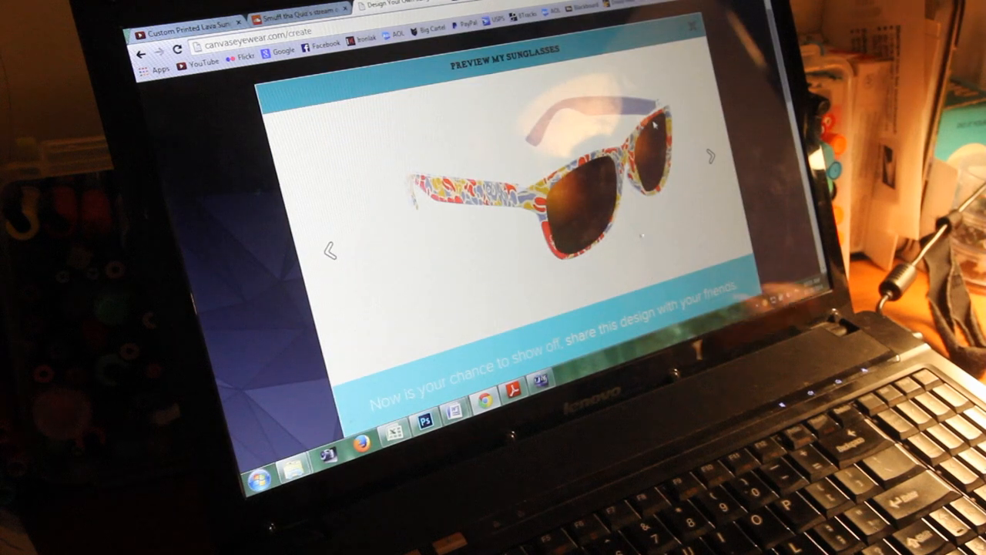